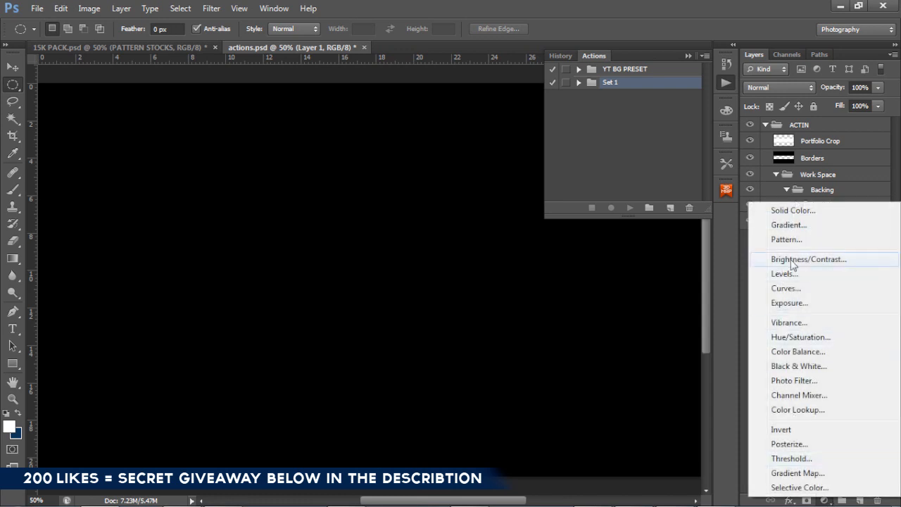
Dismiss the adjustment layer list and expand the YT BG PRESET and Set 1 action sets.
left_click(808, 260)
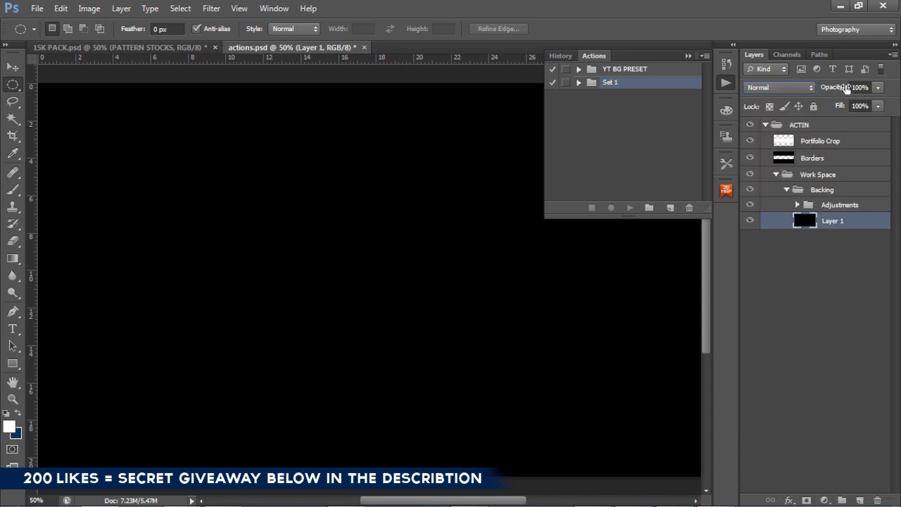
left_click(859, 88)
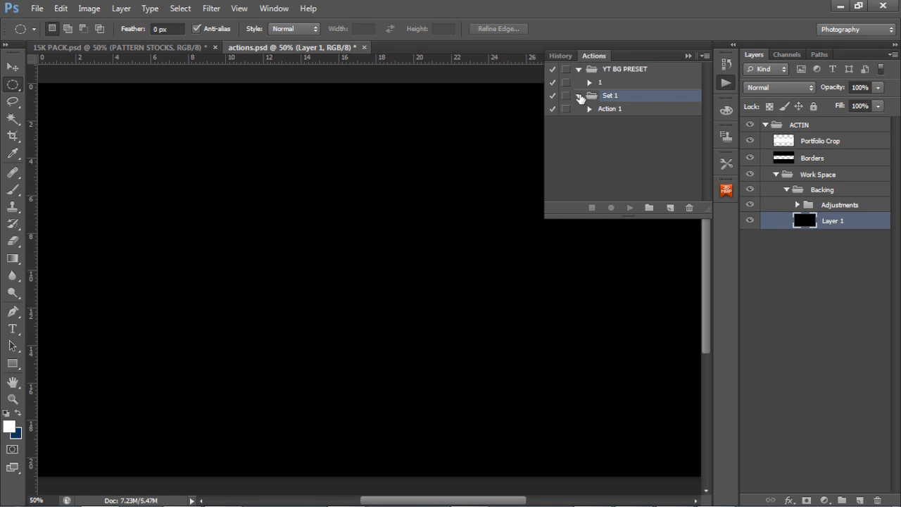
Run recorded action 1 to build the dark blue noisy banner across the document.
left_click(600, 82)
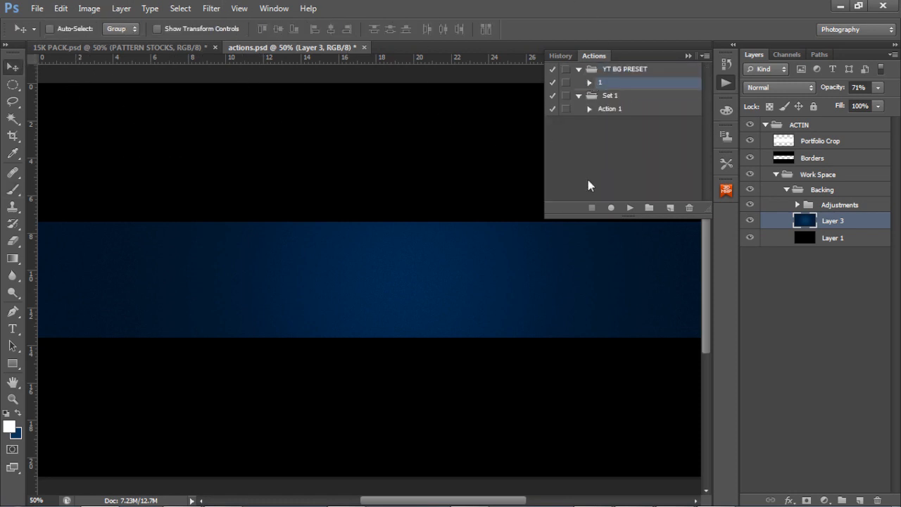
mouse_move(87, 234)
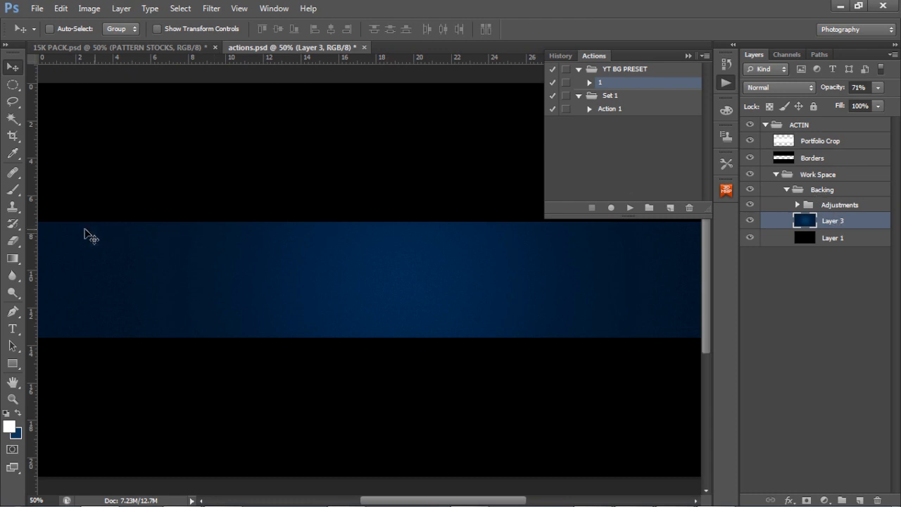
mouse_move(477, 238)
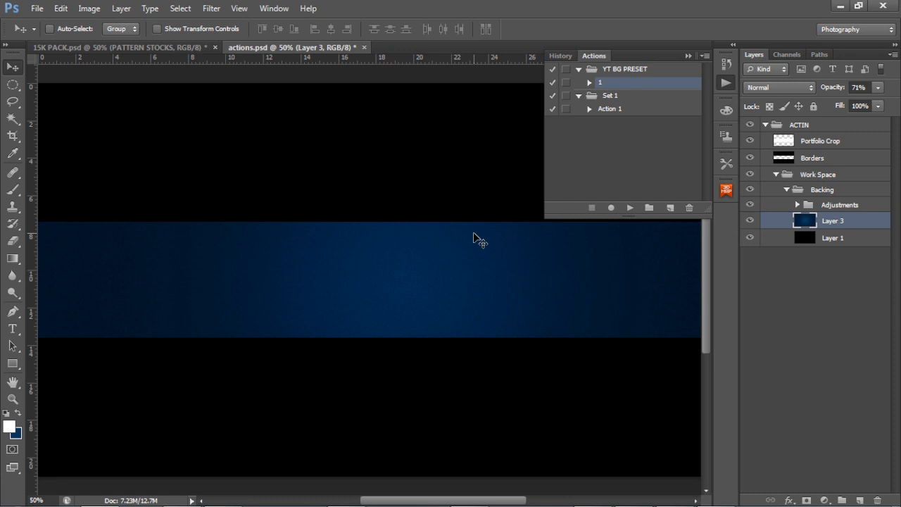
Expand action 1 to list its Make layer, Fill and Layer Via Copy steps.
left_click(590, 81)
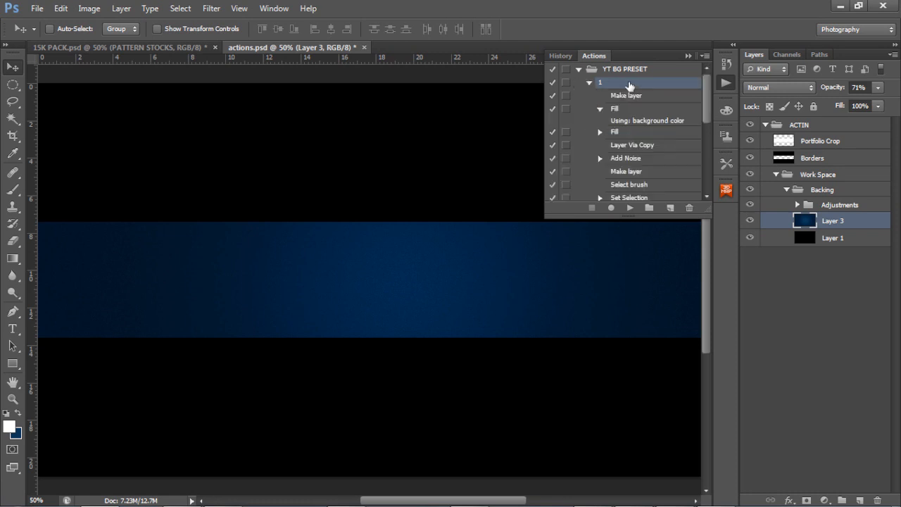
mouse_move(622, 98)
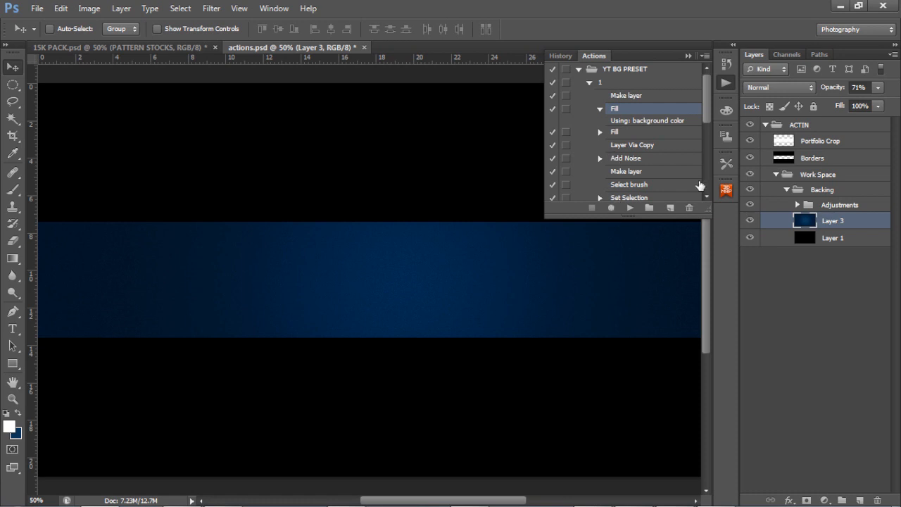
mouse_move(603, 206)
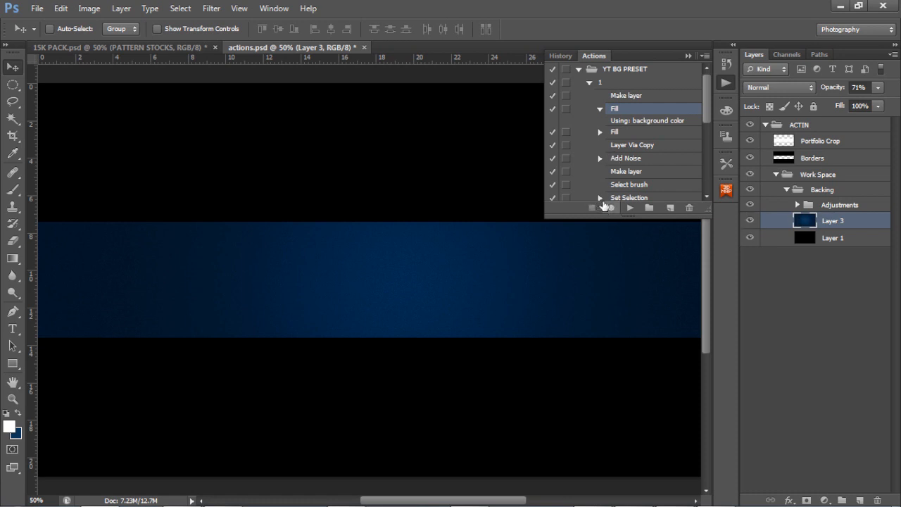
mouse_move(603, 203)
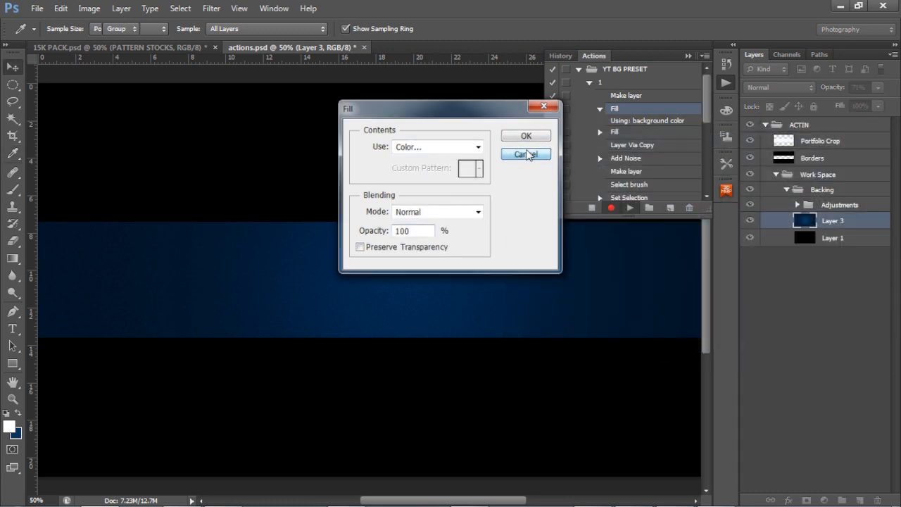
Cancel the Fill settings so Group 1 with an empty Layer 4 is added above the banner.
left_click(526, 153)
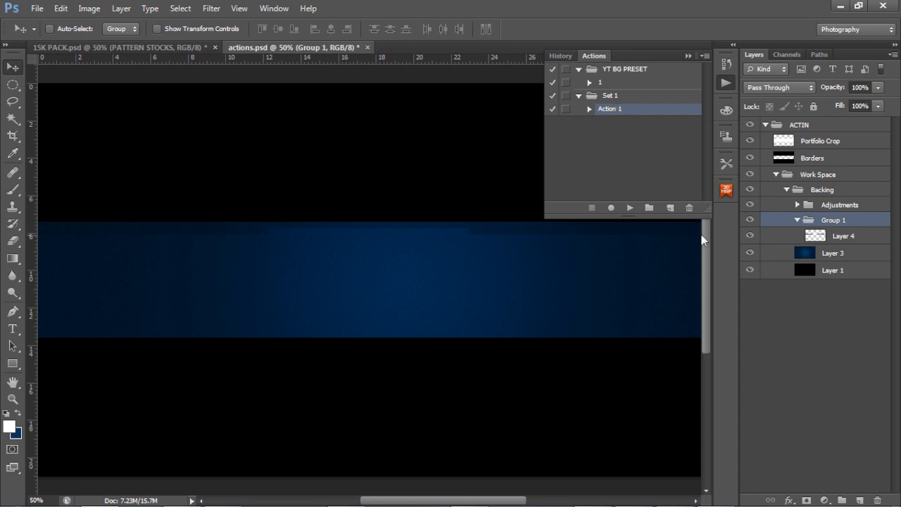
mouse_move(204, 237)
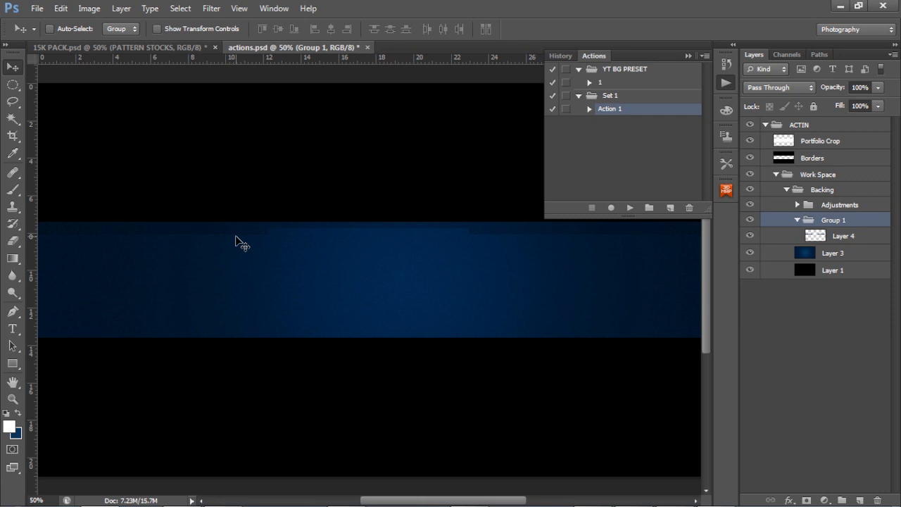
mouse_move(247, 245)
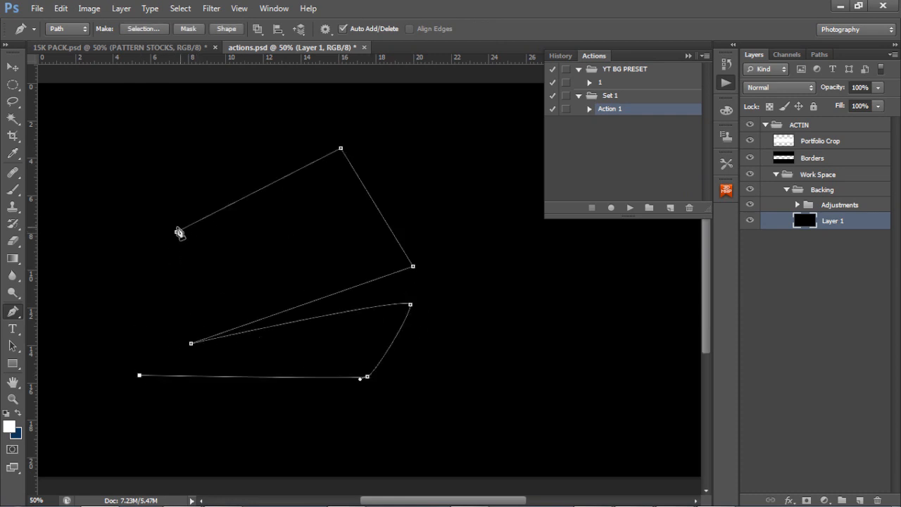
Check the angular two-part work path in the Paths list and return to the Layers list.
left_click(819, 54)
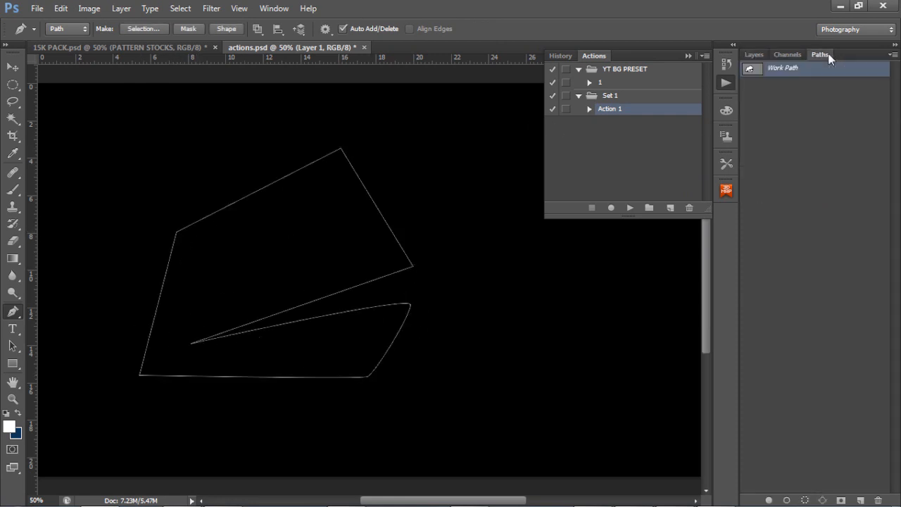
left_click(755, 54)
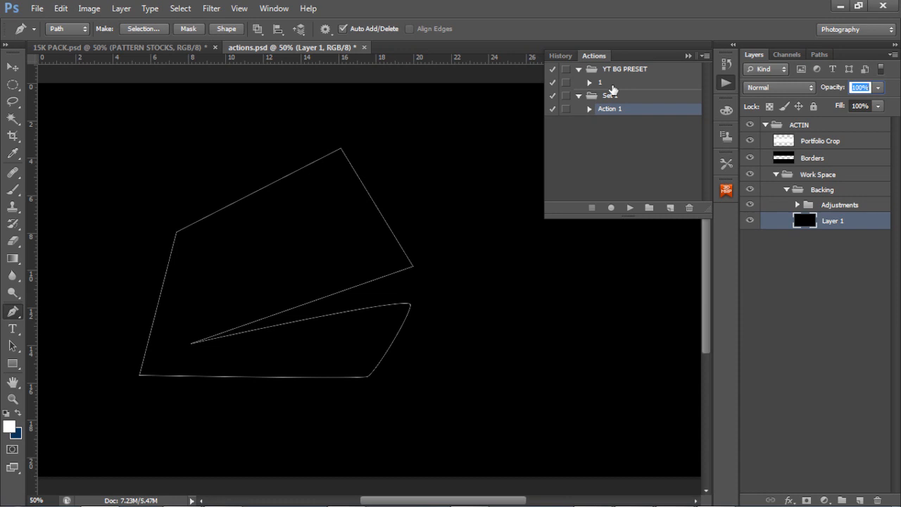
left_click(820, 54)
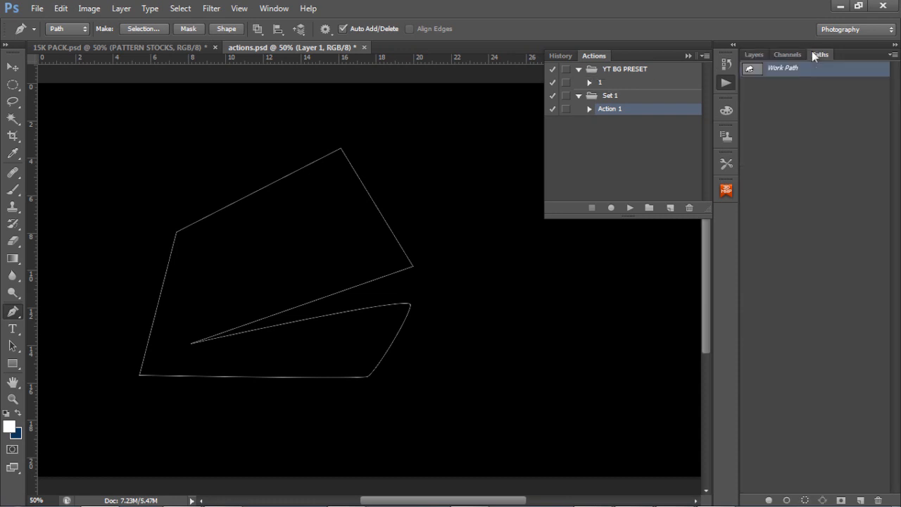
left_click(753, 54)
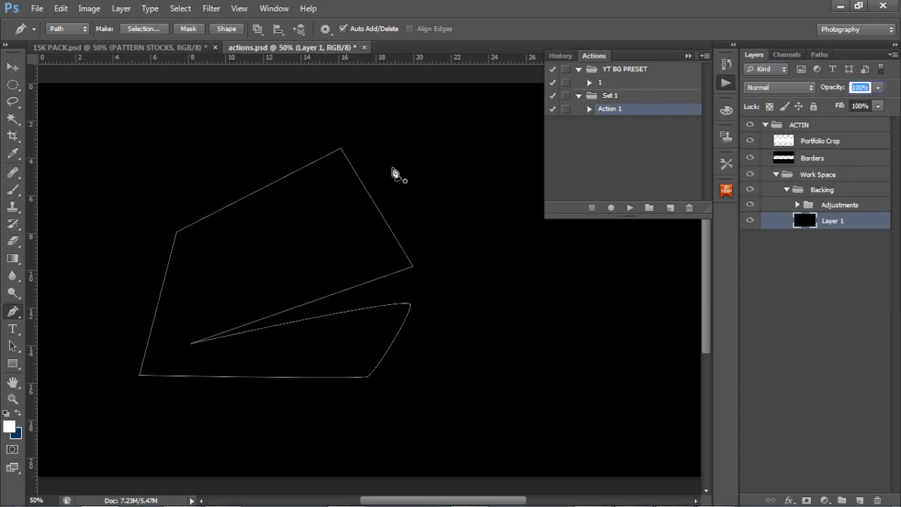
Paint a trial blue glow, stroke the path with the brush, then clear path and strokes.
right_click(395, 175)
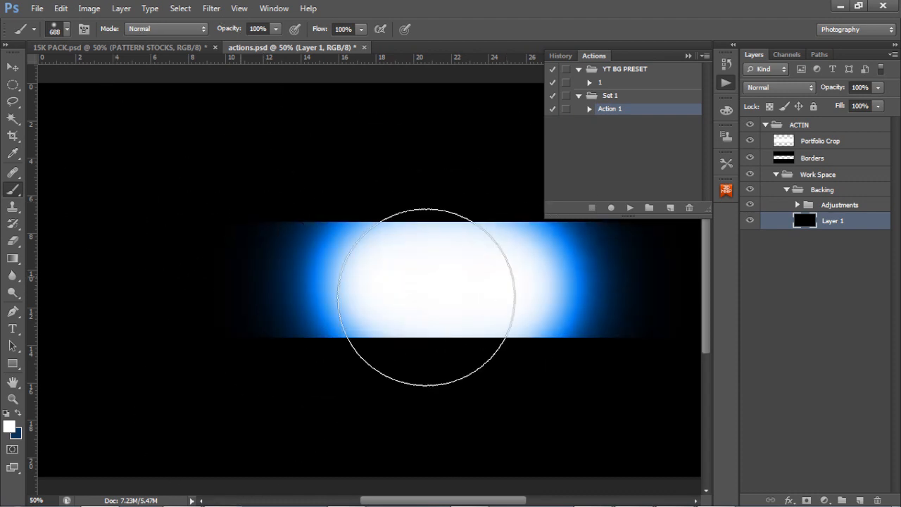
left_click_drag(426, 296, 251, 204)
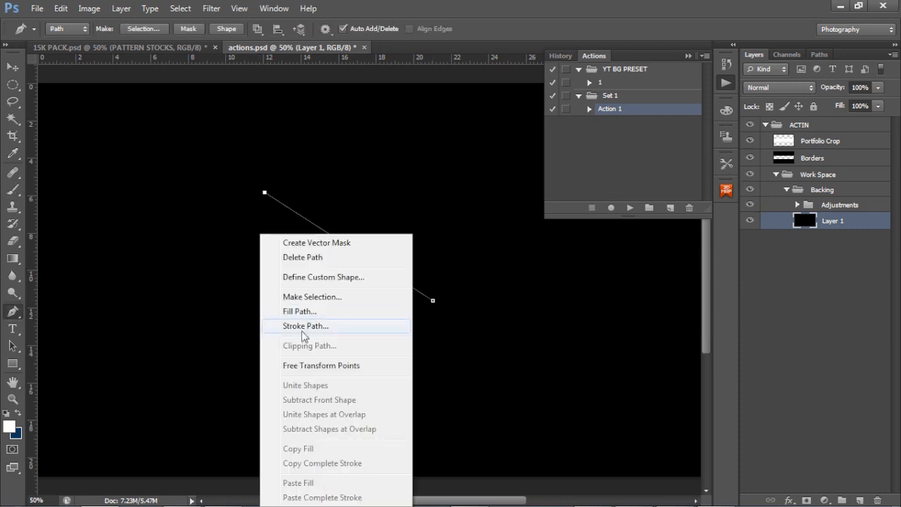
left_click(386, 183)
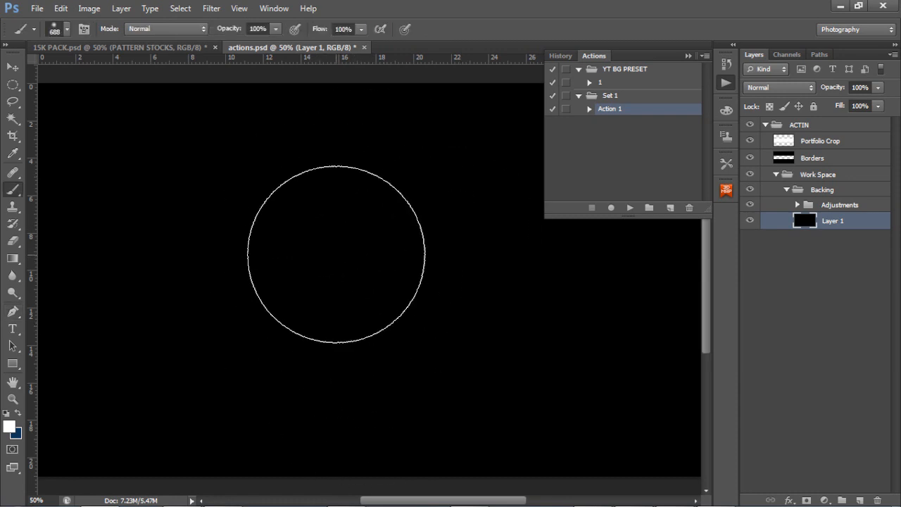
left_click_drag(336, 252, 327, 242)
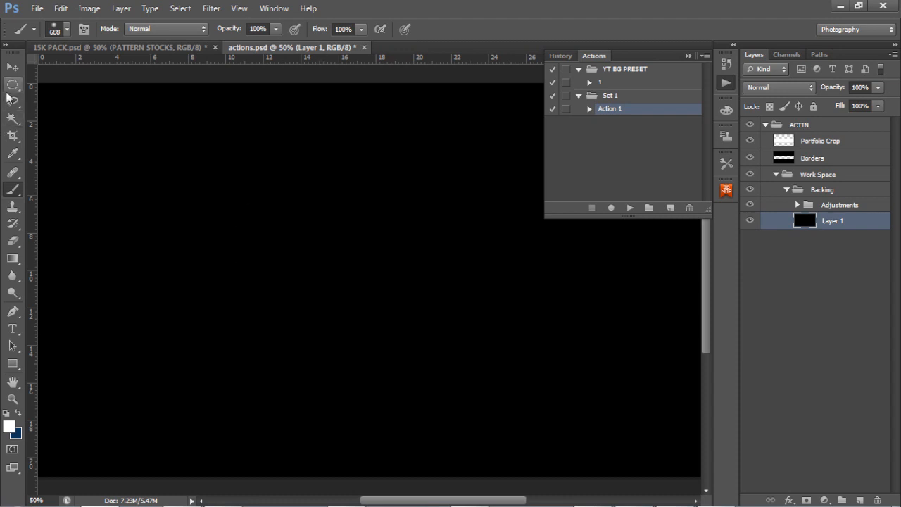
mouse_move(13, 84)
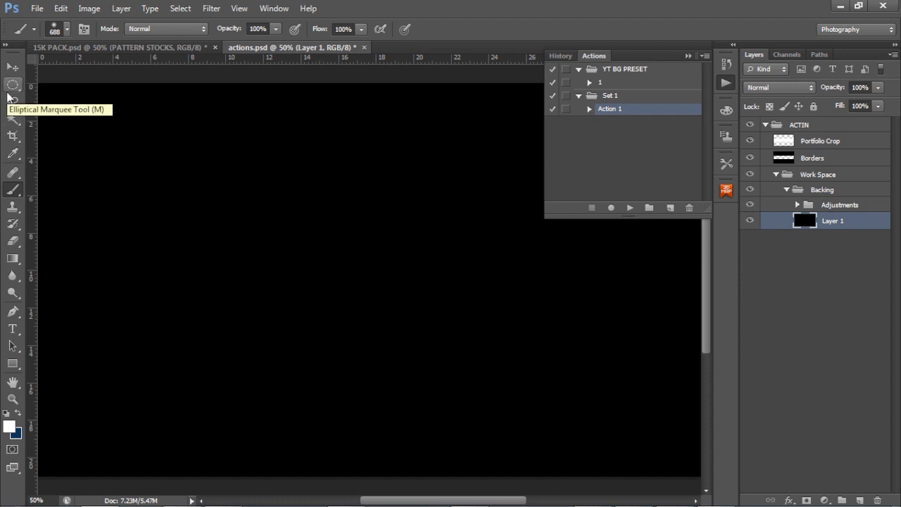
Make the Elliptical Marquee Tool active over the plain black Layer 1.
left_click(13, 85)
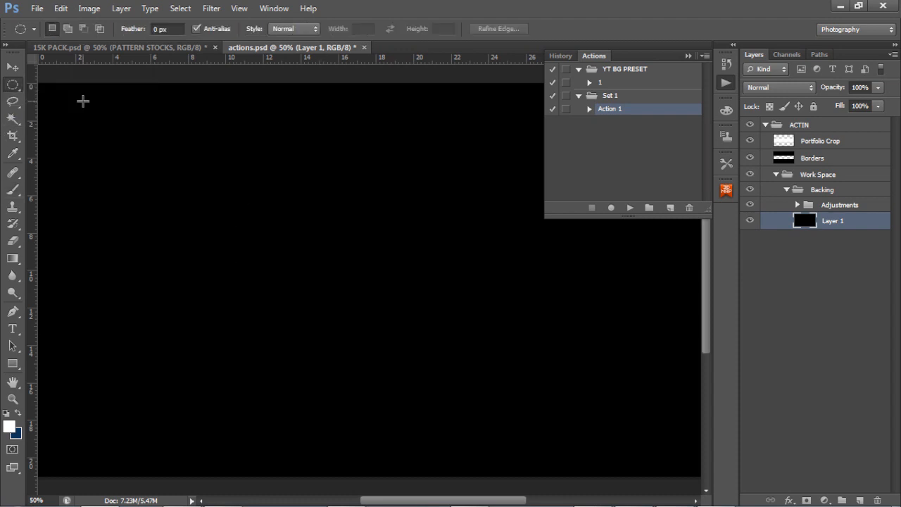
mouse_move(152, 69)
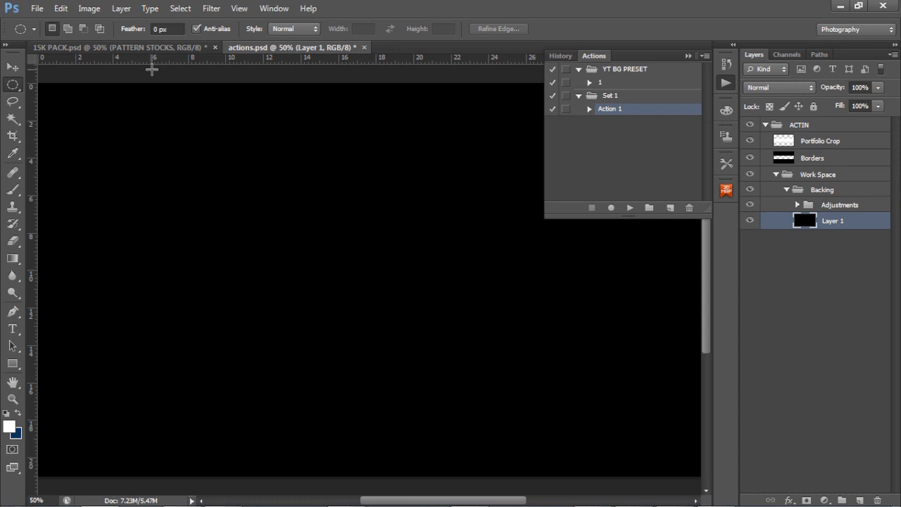
mouse_move(617, 85)
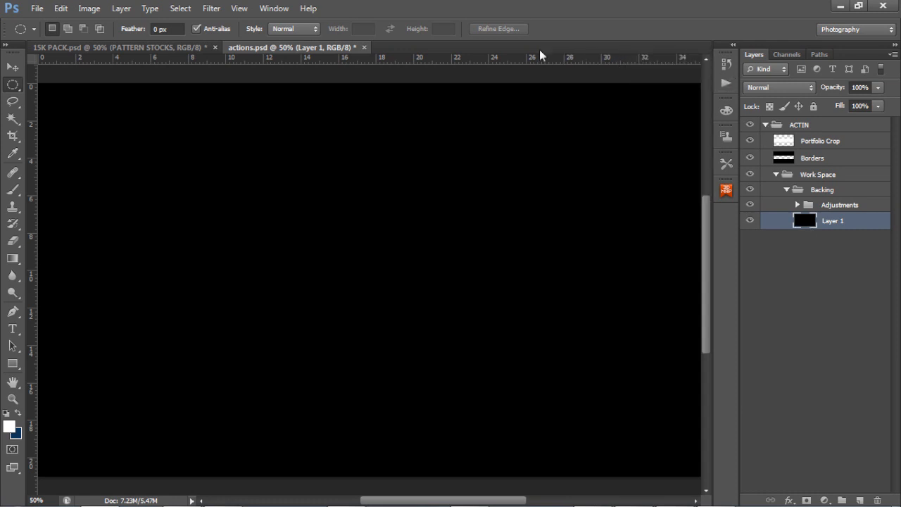
Reopen the Actions panel from the Window menu and start a new action set.
left_click(273, 8)
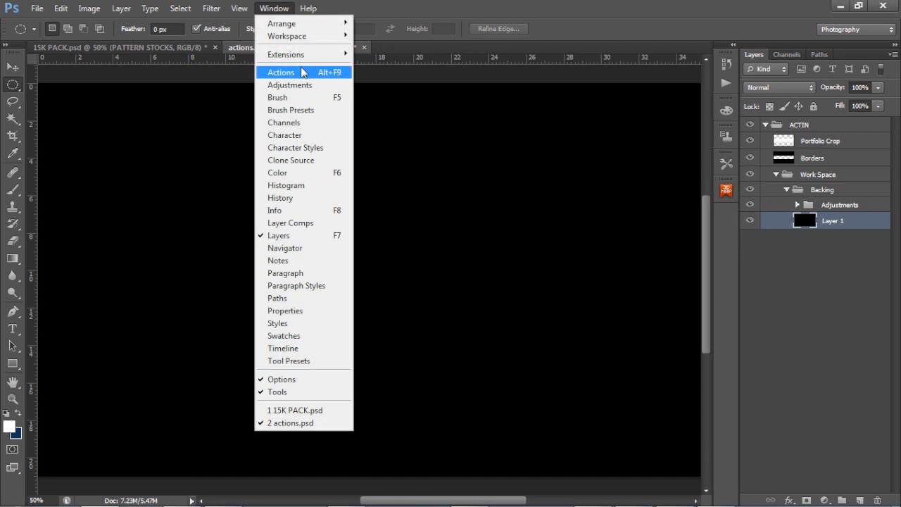
mouse_move(730, 76)
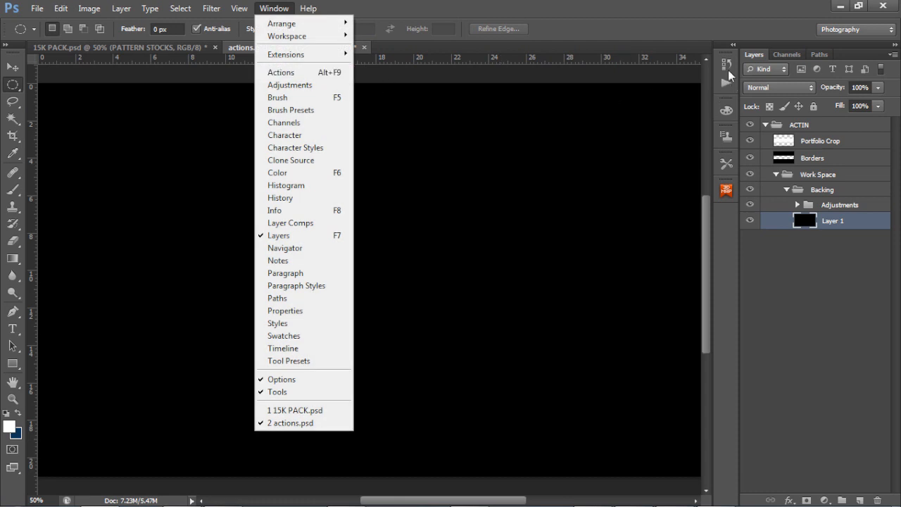
mouse_move(729, 80)
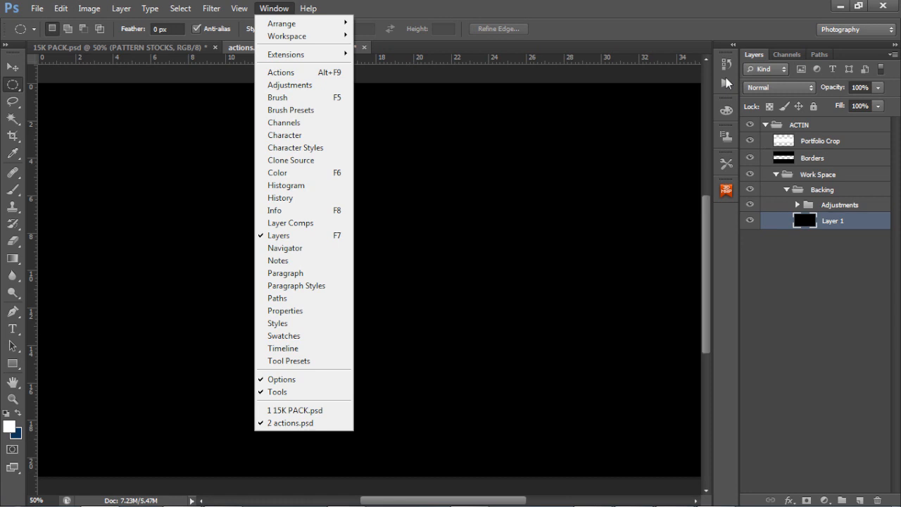
left_click(280, 71)
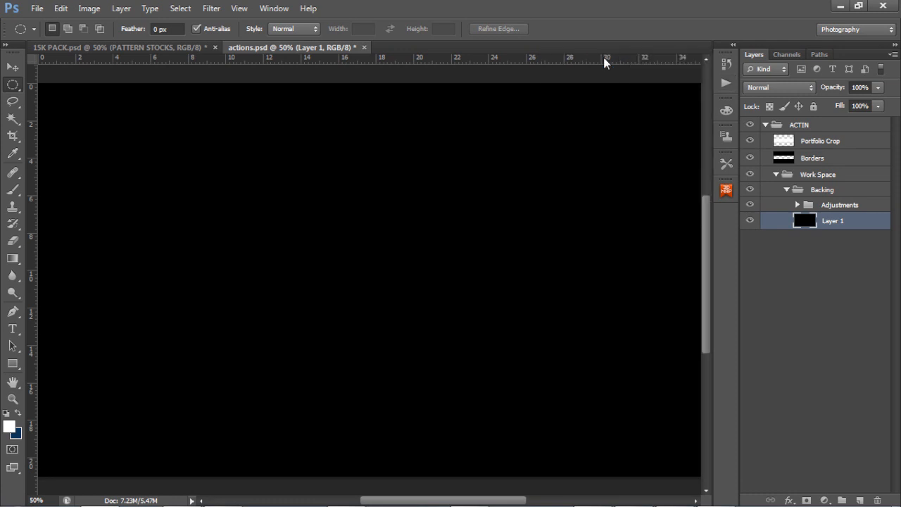
mouse_move(273, 8)
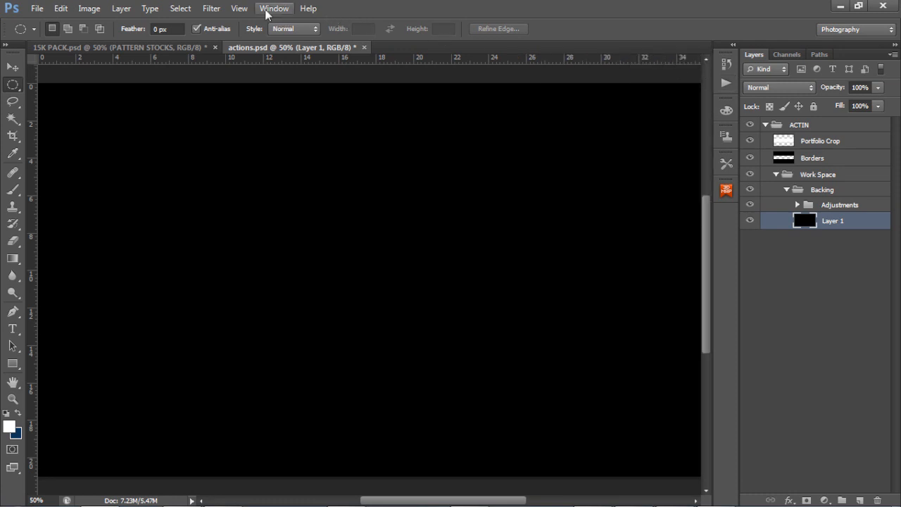
left_click(273, 9)
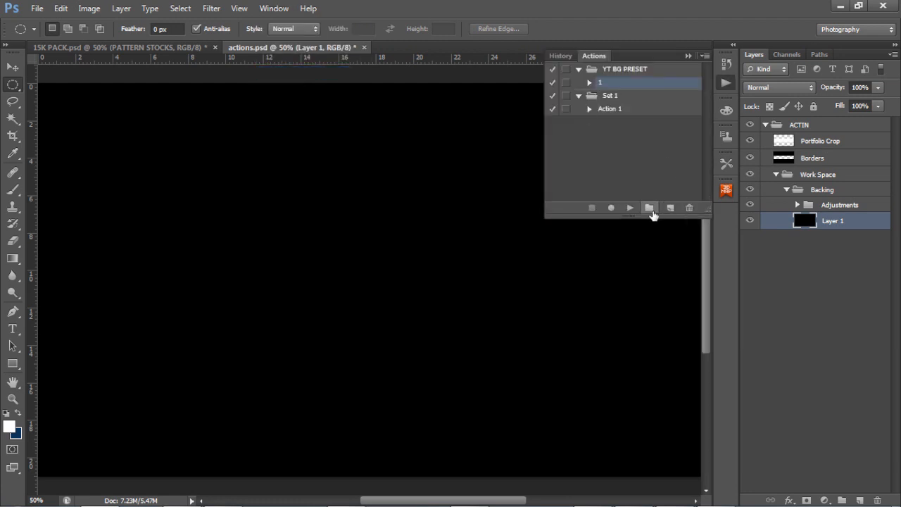
left_click(649, 208)
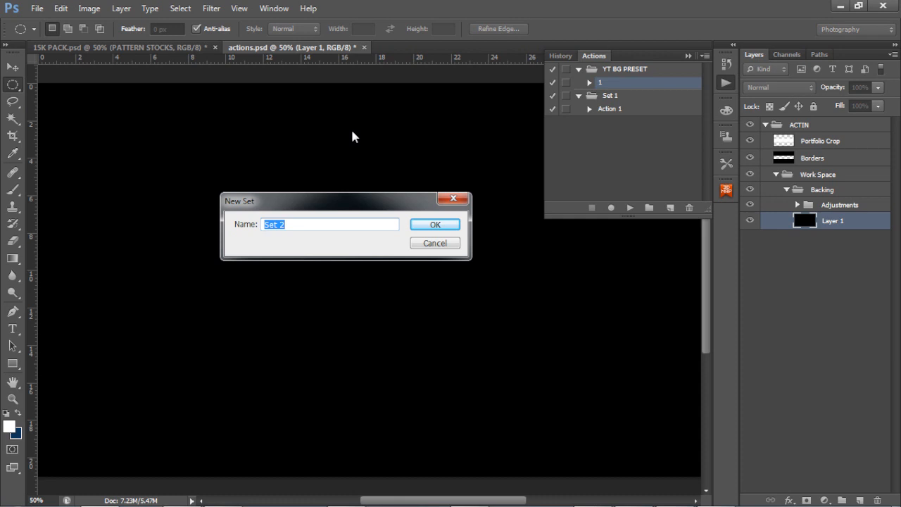
Name the new action set TUT and confirm it.
type("TUT")
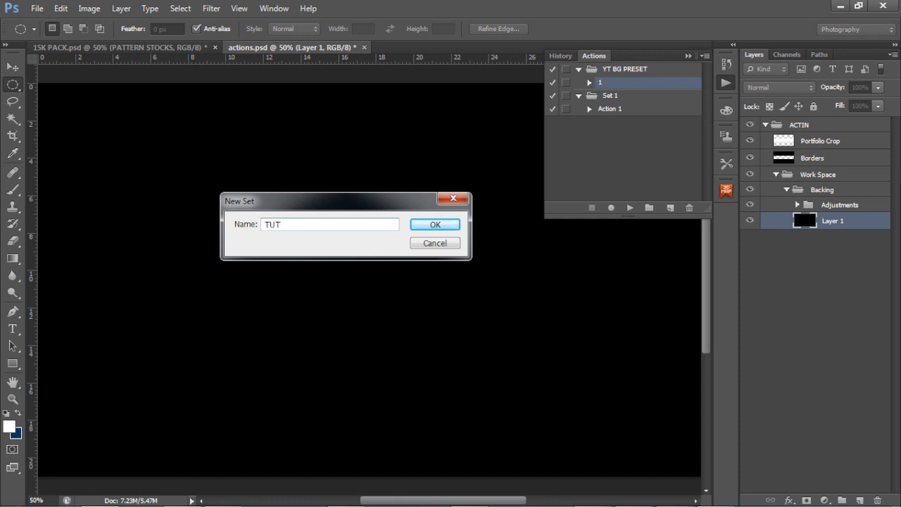
left_click(434, 224)
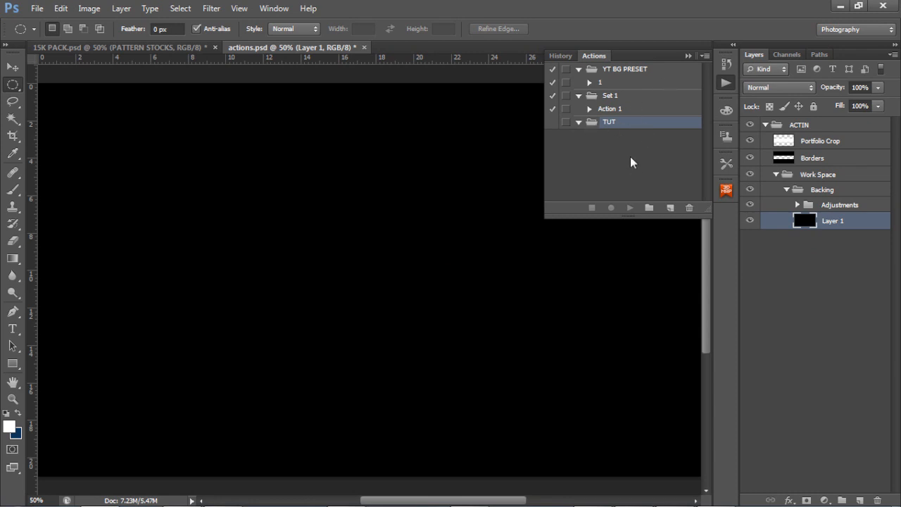
mouse_move(696, 88)
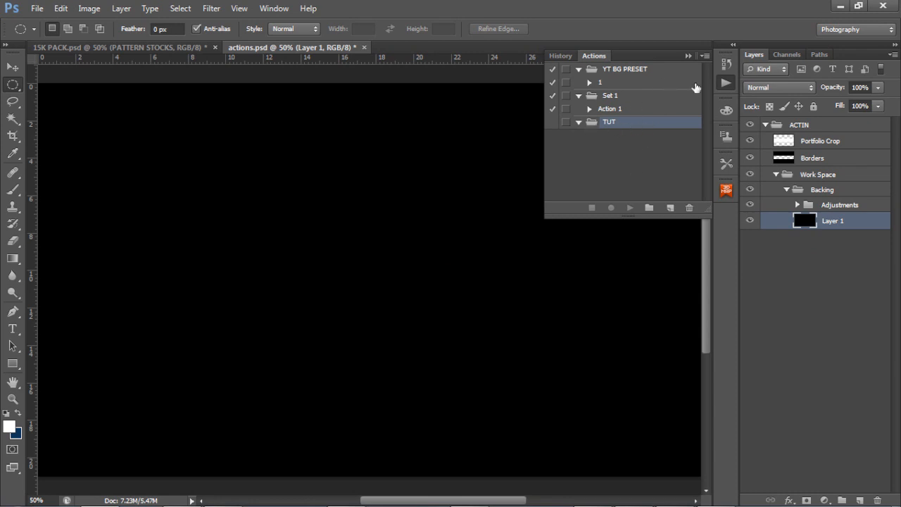
Save the TUT action set as TUT.atn in the Actions folder.
left_click(704, 56)
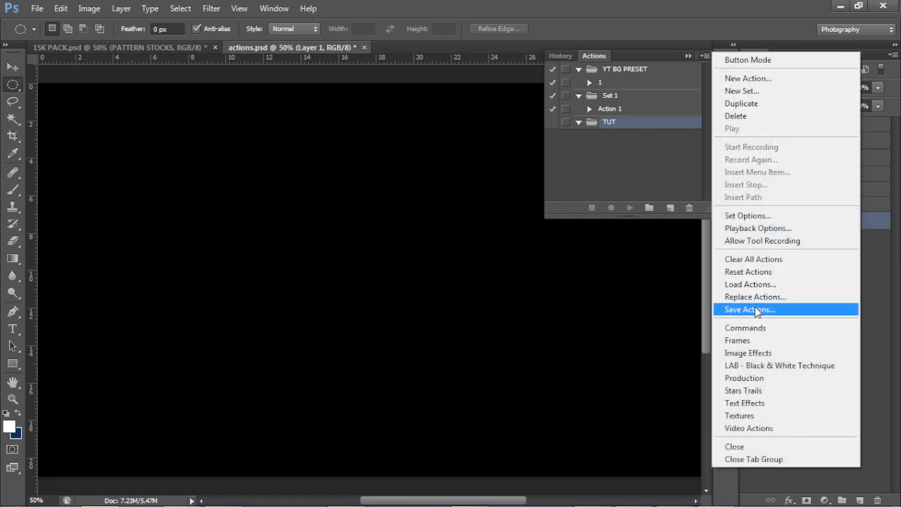
left_click(749, 309)
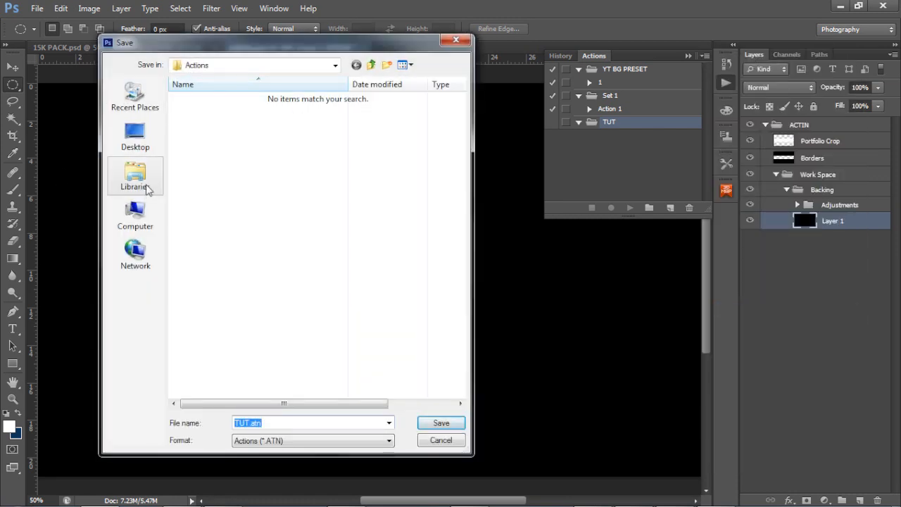
left_click(441, 422)
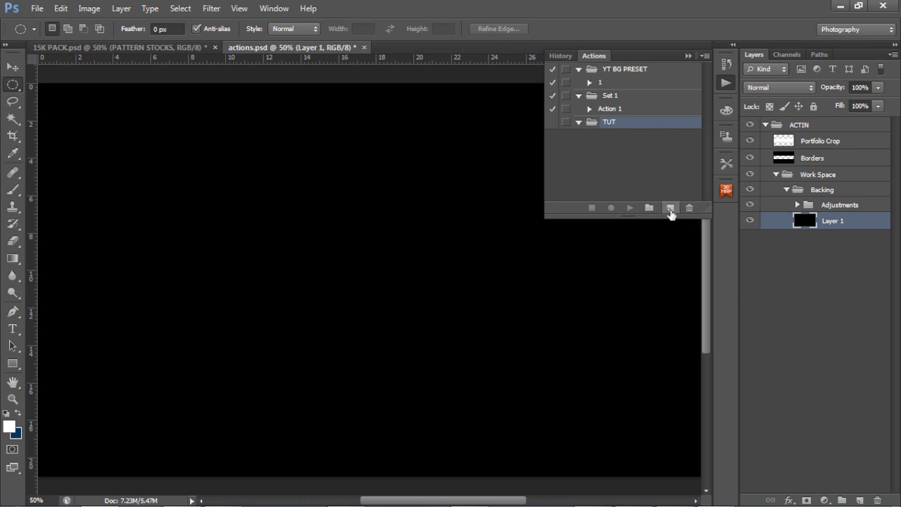
Create a new action named 1 in the TUT set and begin recording it.
left_click(669, 209)
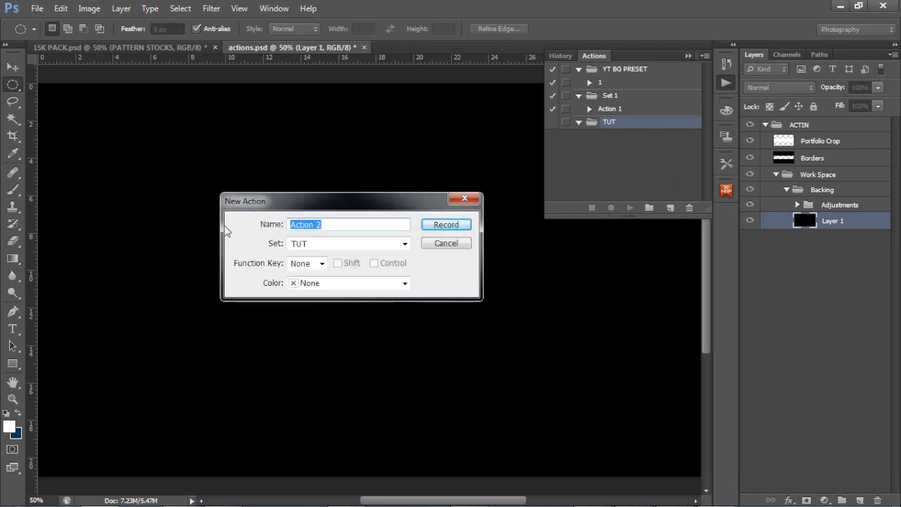
type("1")
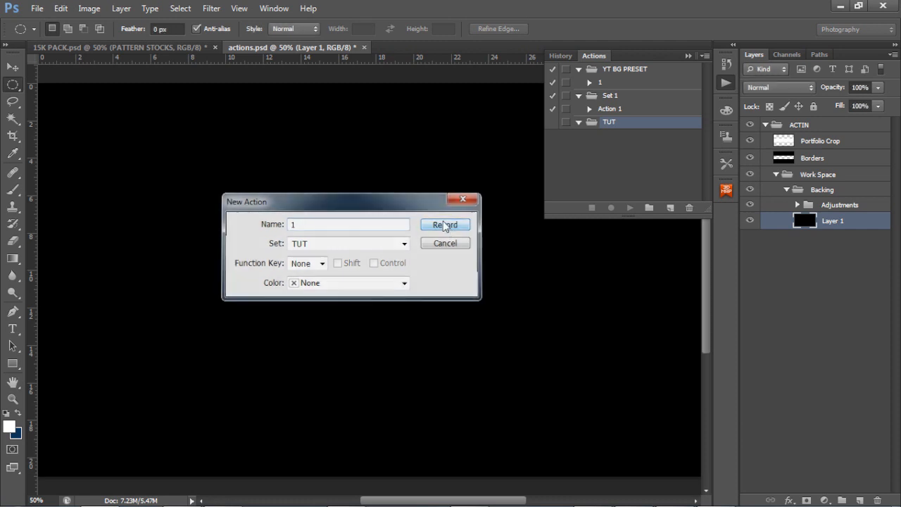
left_click(445, 224)
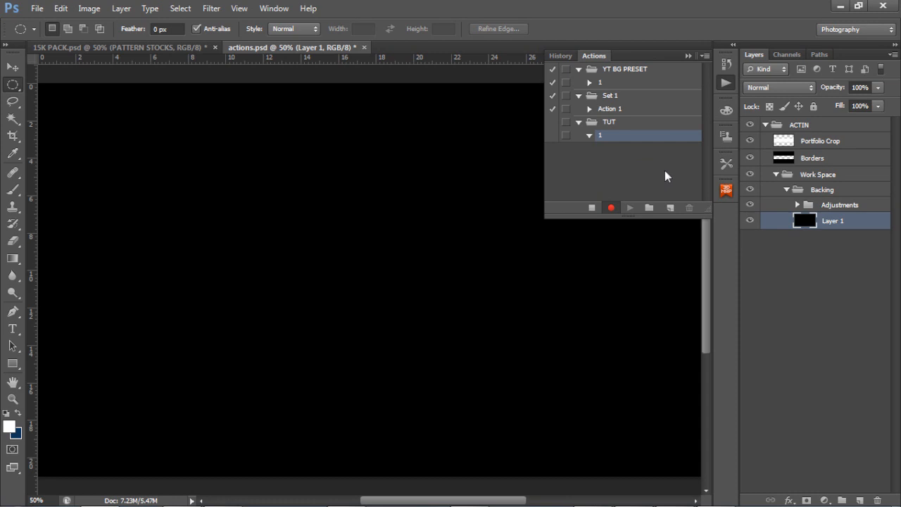
mouse_move(668, 175)
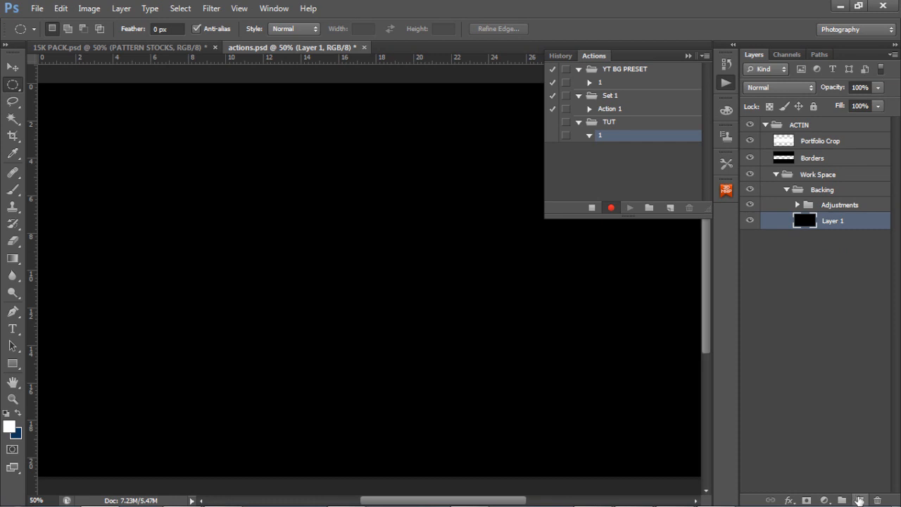
Add a new layer holding a wide blue band across the middle, then duplicate it.
left_click(859, 500)
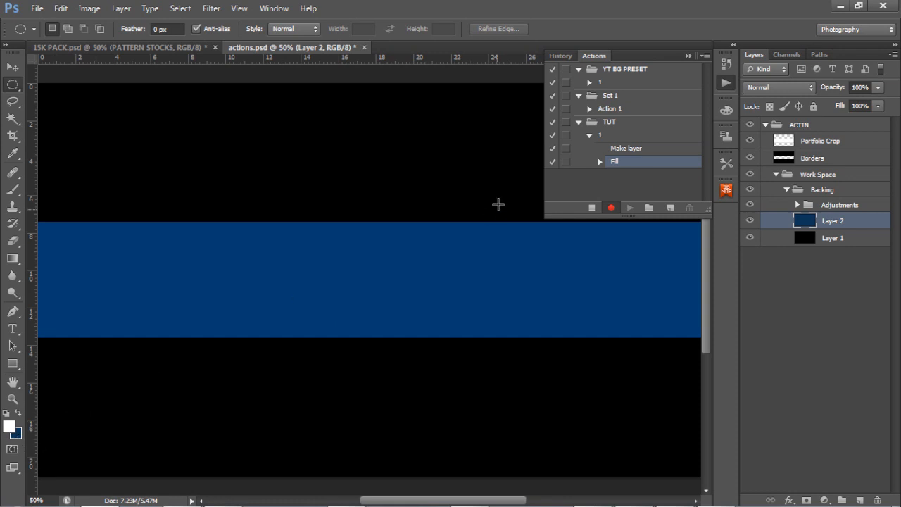
left_click(599, 160)
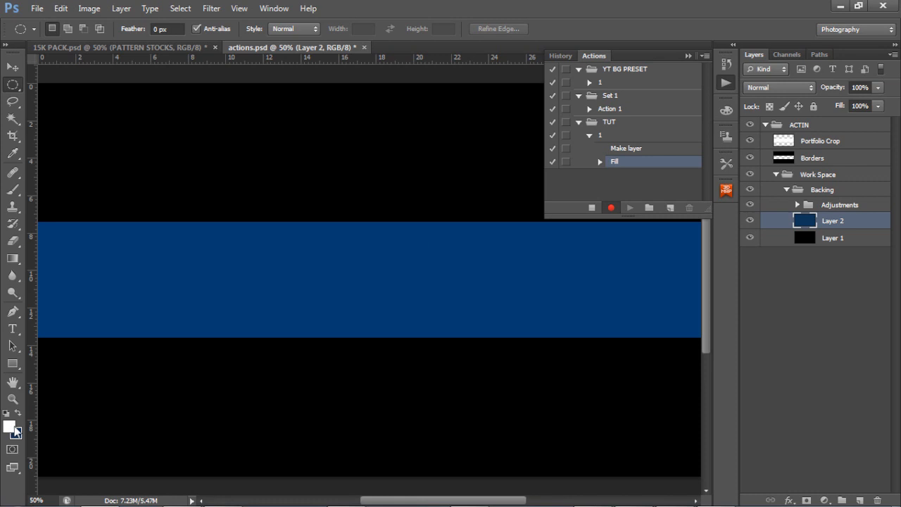
mouse_move(28, 428)
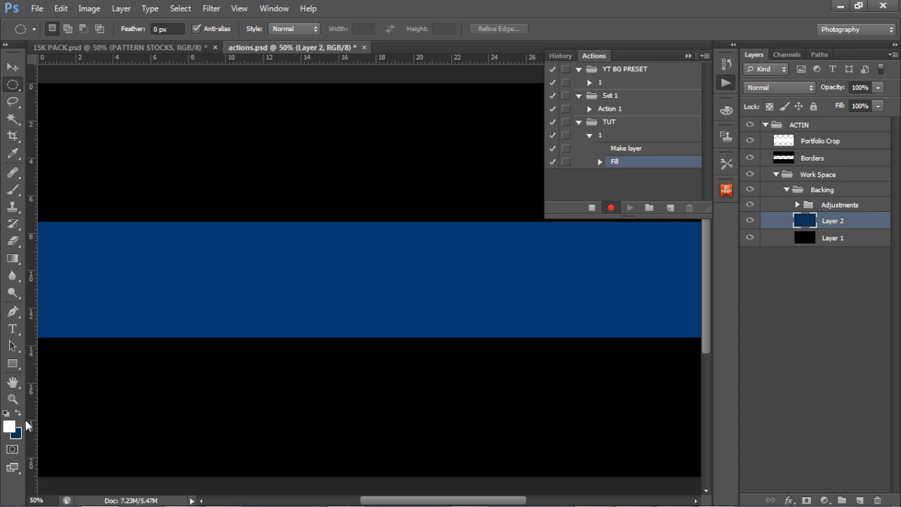
mouse_move(833, 234)
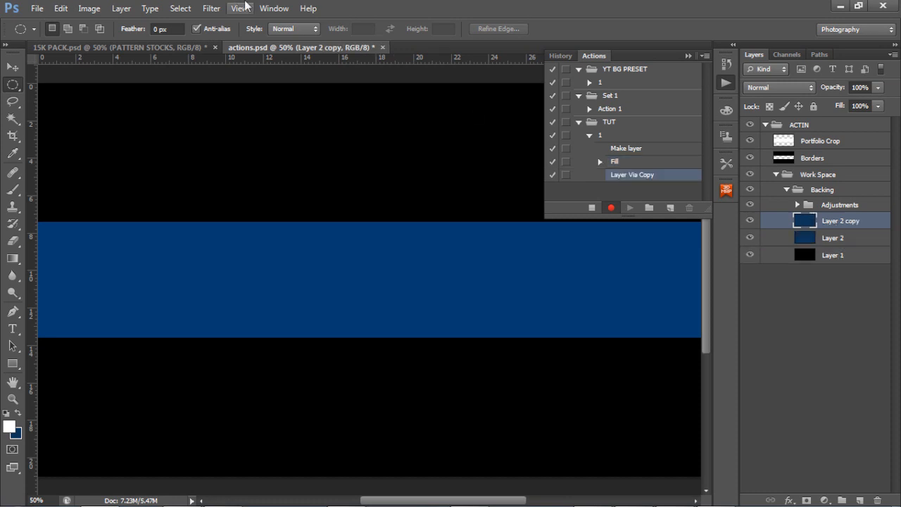
Apply Add Noise to the copied blue band, then select the original blue Layer 2.
left_click(212, 9)
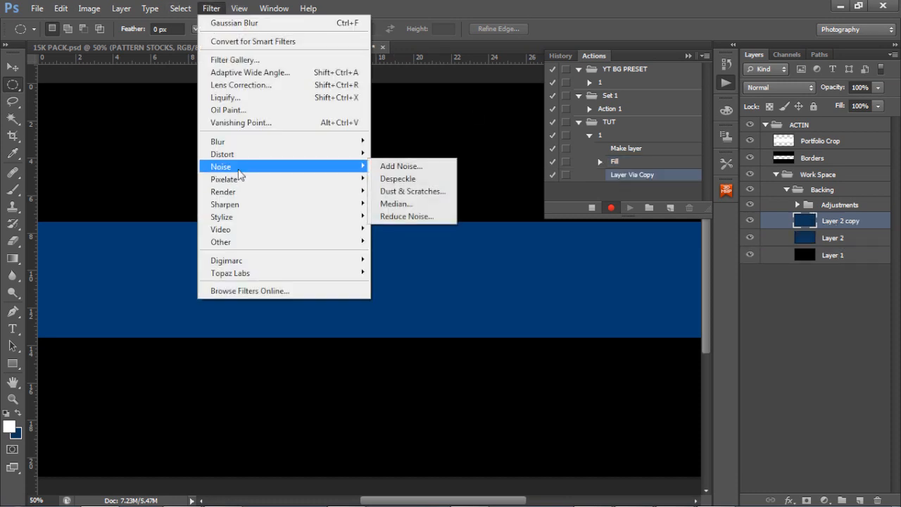
left_click(400, 166)
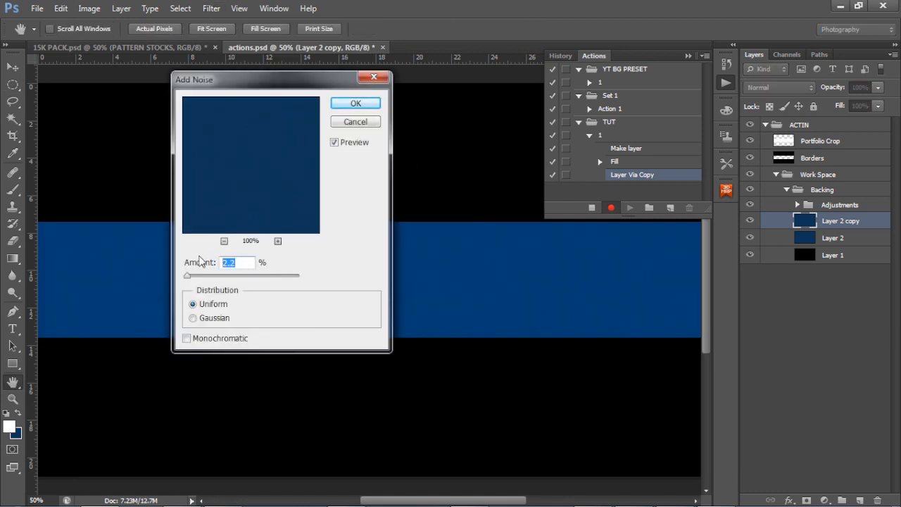
left_click(355, 103)
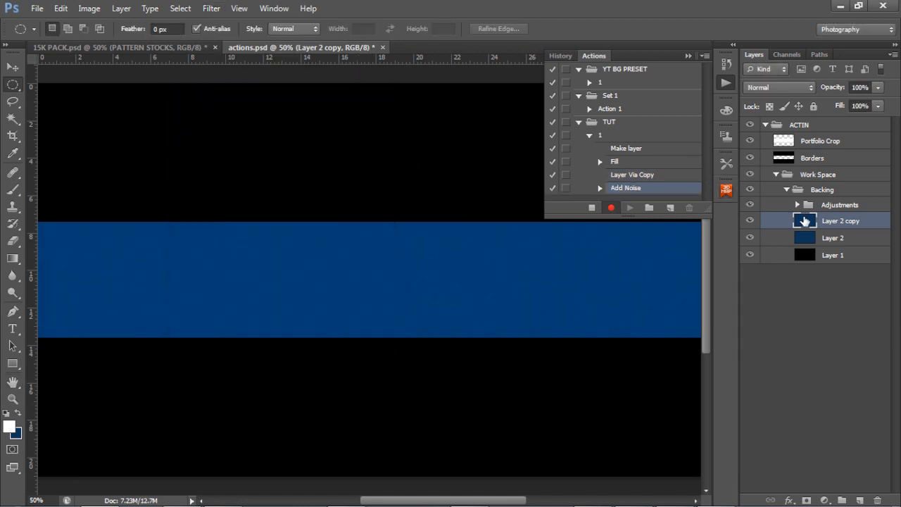
left_click(833, 237)
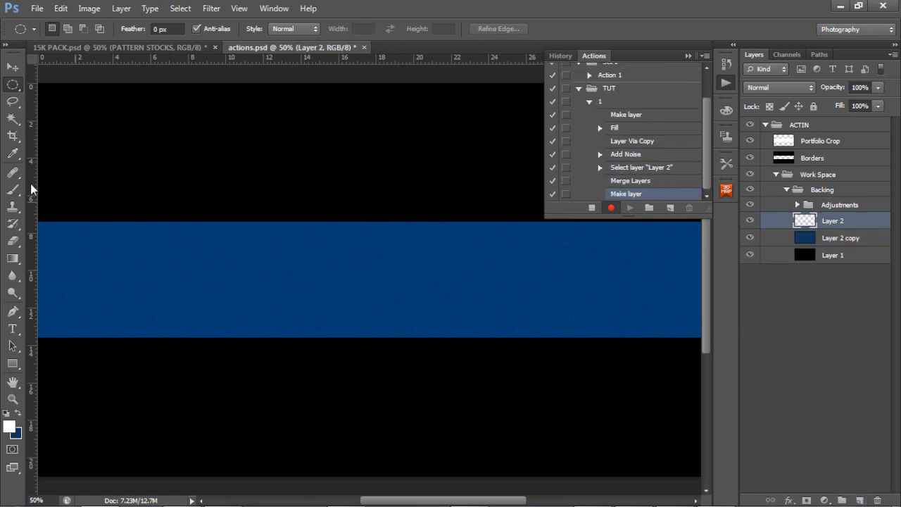
mouse_move(26, 107)
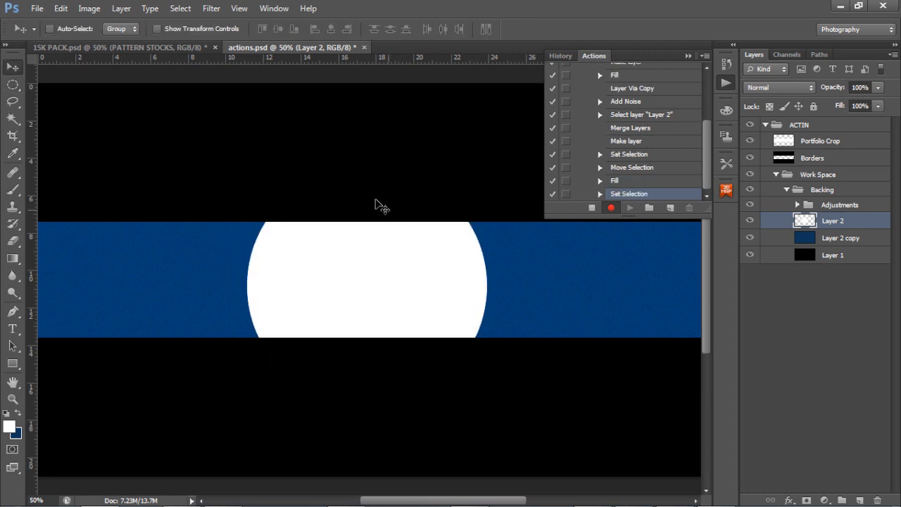
Apply a large-radius Gaussian Blur to turn the white oval into a diffuse glow.
left_click(211, 9)
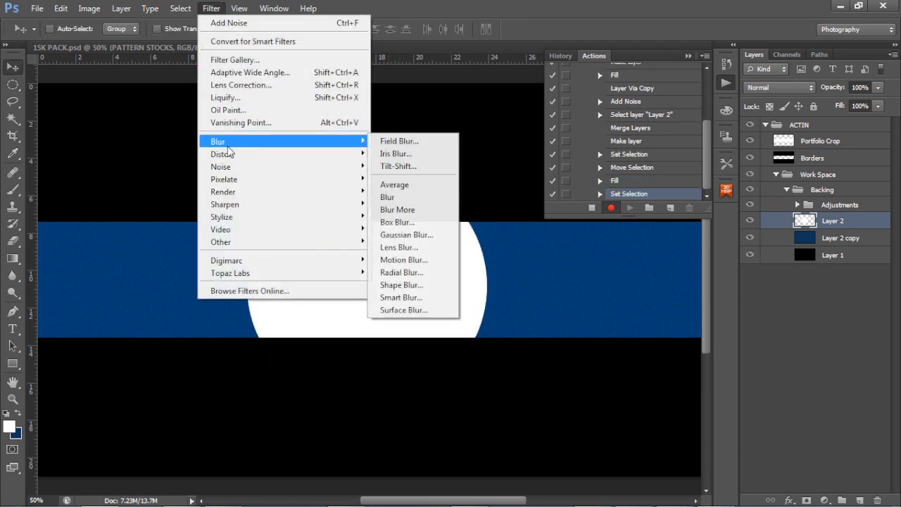
left_click(405, 234)
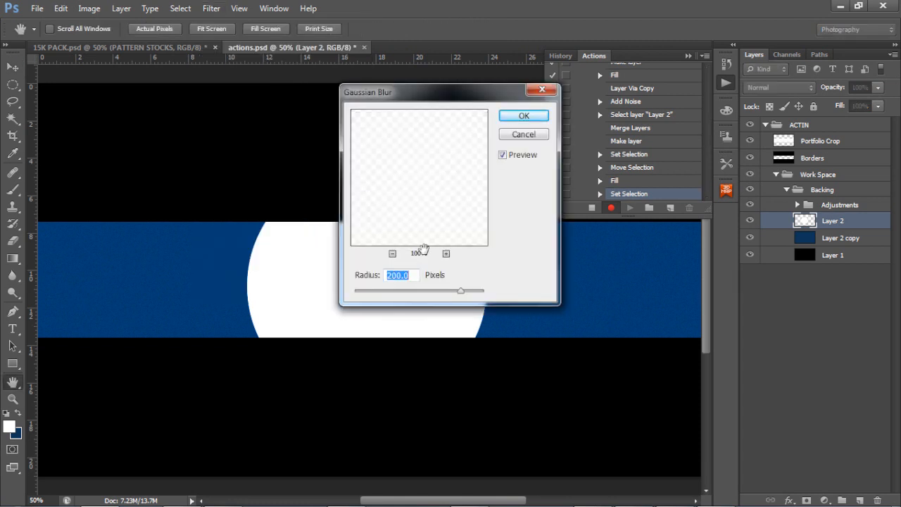
left_click(524, 116)
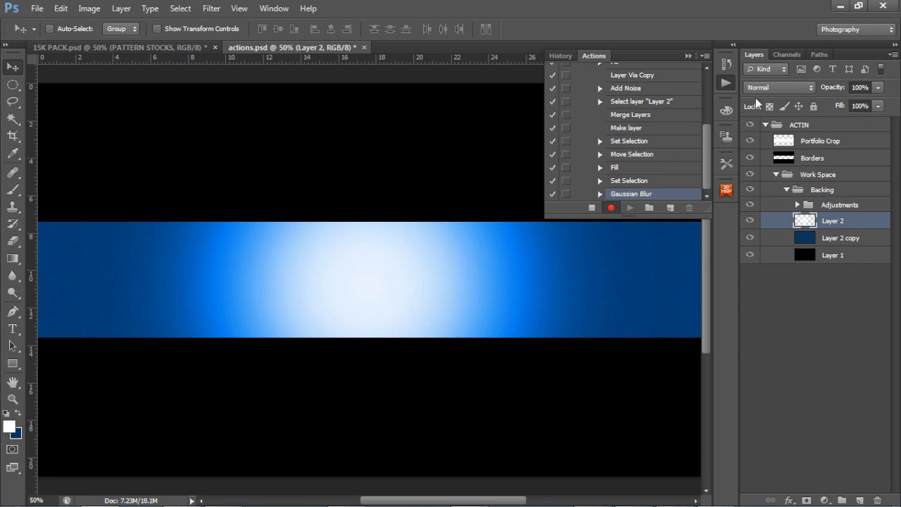
Merge the glow into the noisy blue band and settle the layer's opacity at 84%.
left_click(778, 87)
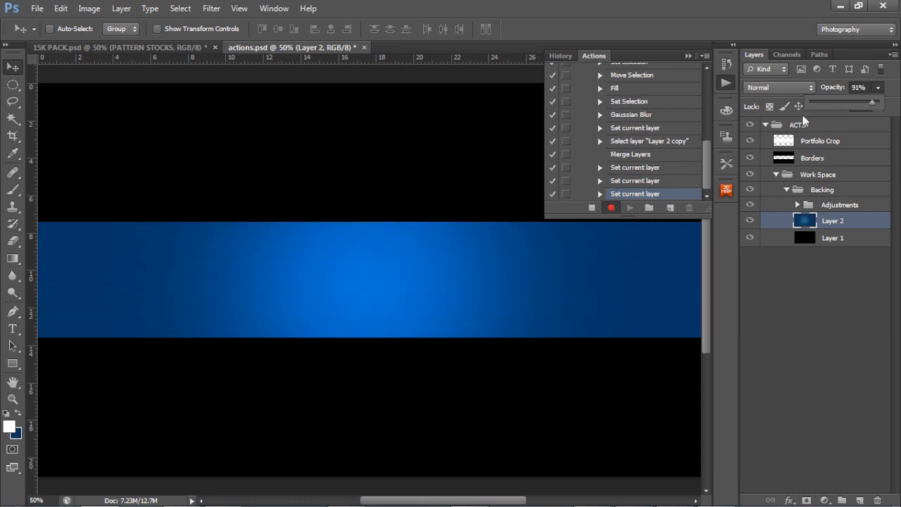
left_click_drag(872, 104, 838, 104)
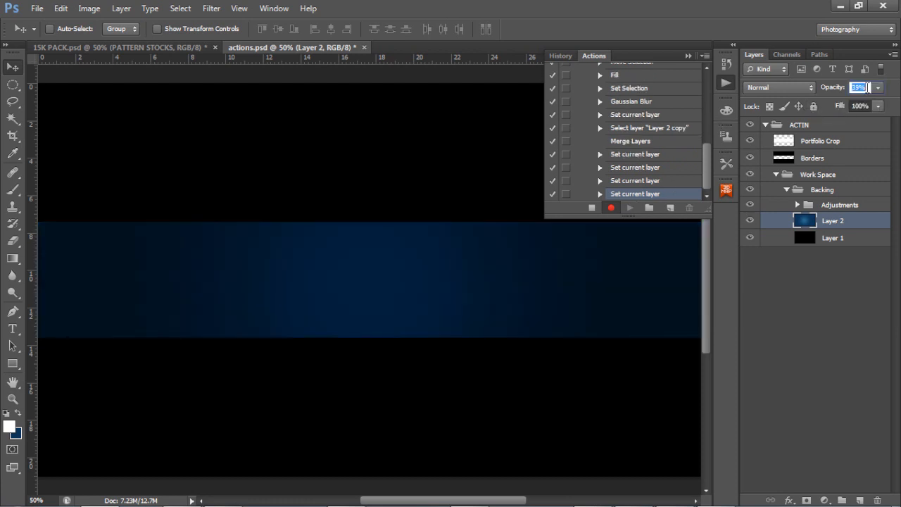
type("71%")
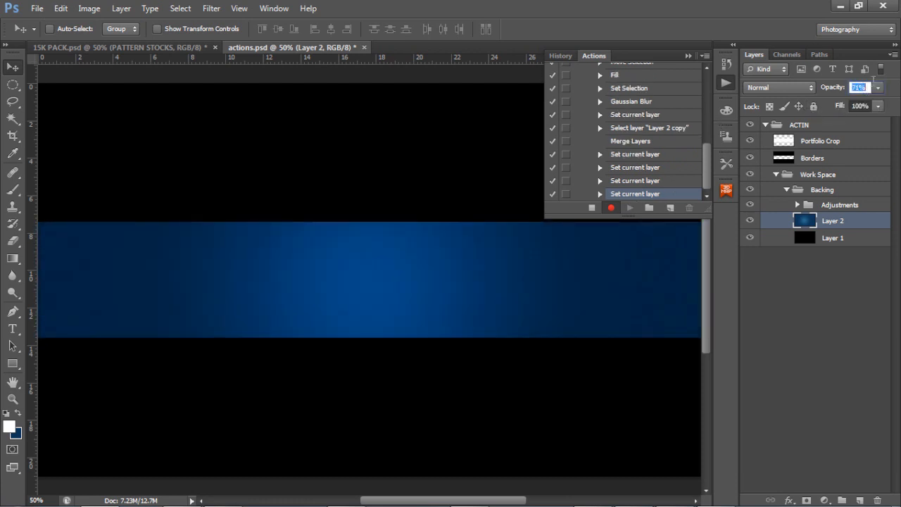
left_click_drag(852, 107, 884, 107)
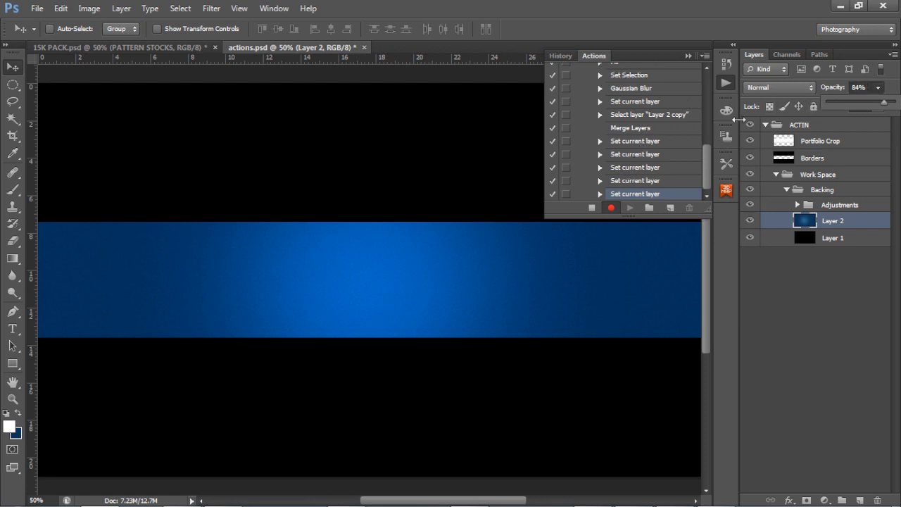
mouse_move(631, 169)
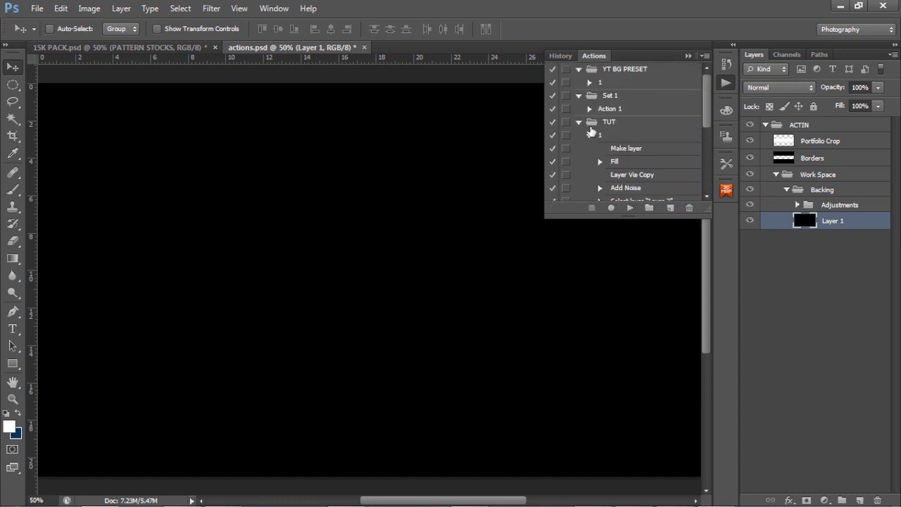
Play back action 1 from the TUT set to rebuild the glowing blue banner.
left_click(588, 135)
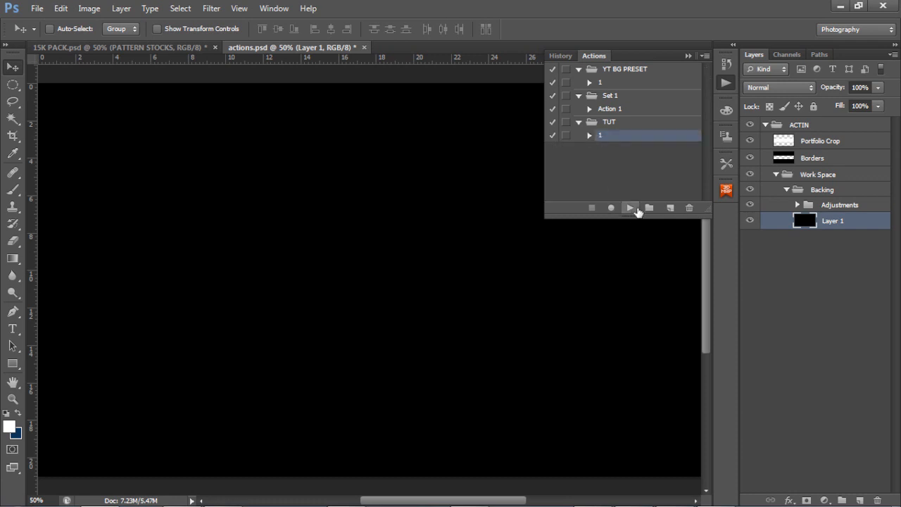
left_click(628, 207)
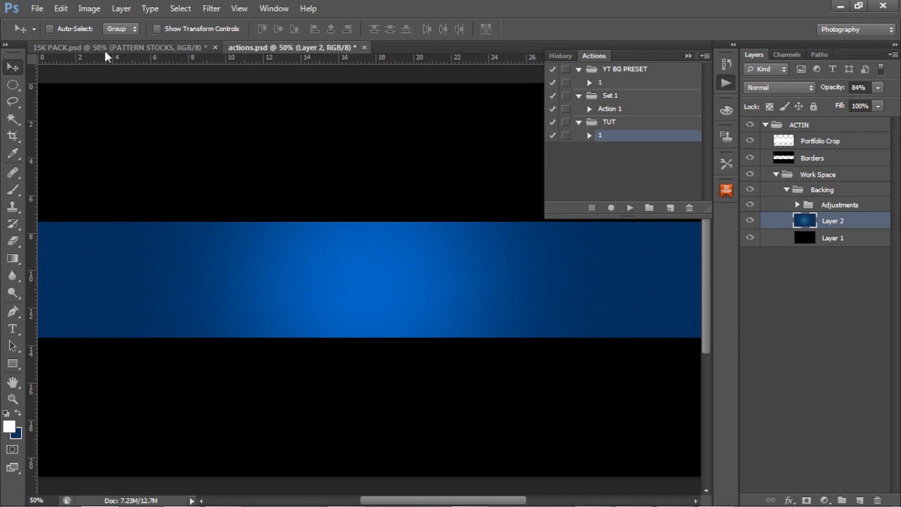
mouse_move(107, 50)
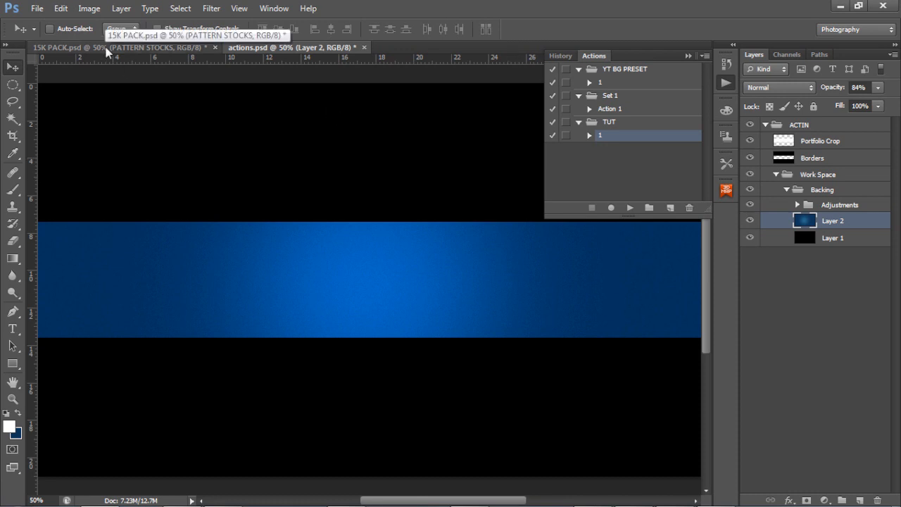